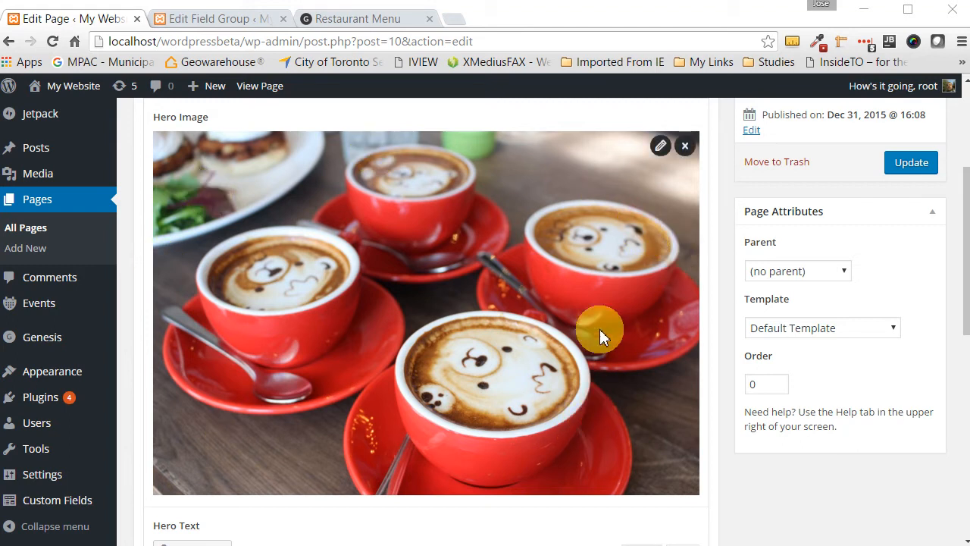
mouse_move(139, 296)
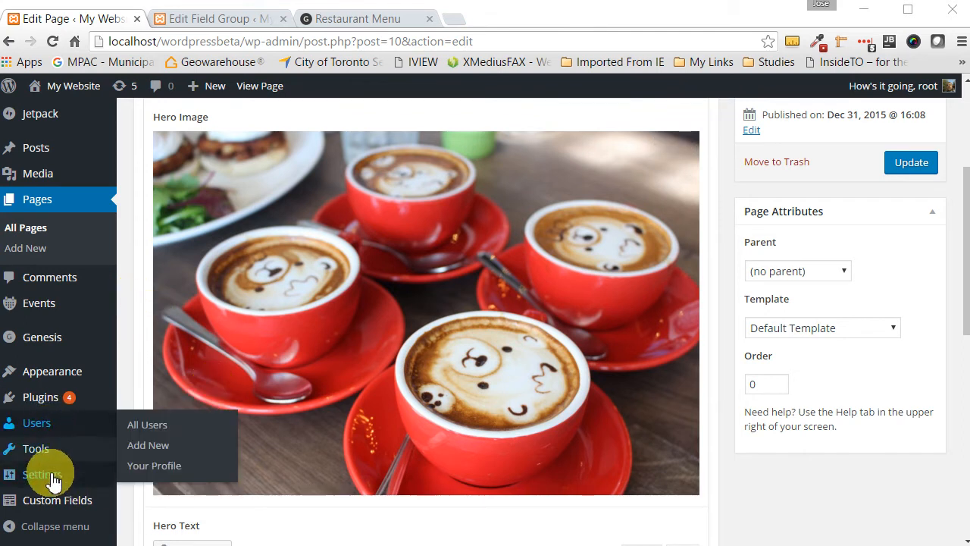
Go to the Custom Fields field groups list from the admin sidebar.
click(57, 500)
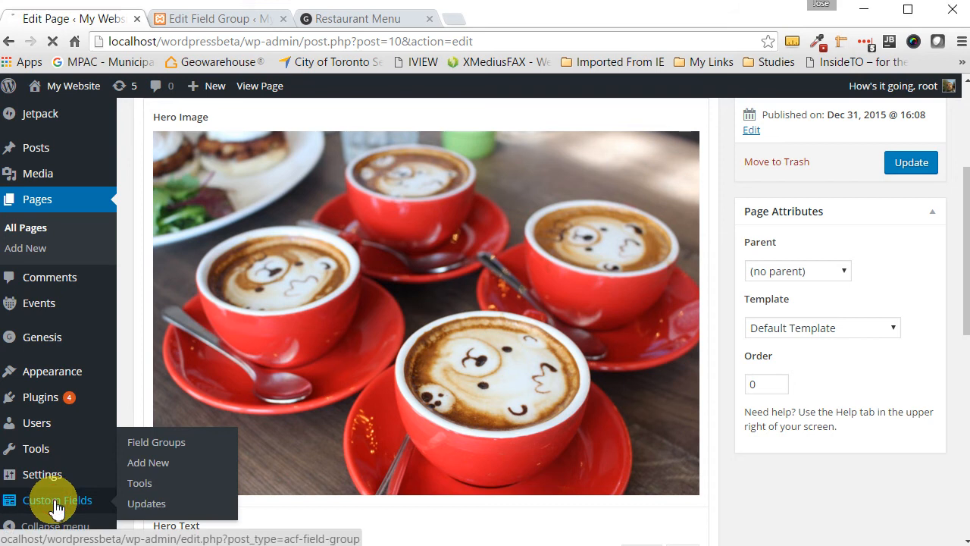
Edit the Flexible Content group and expand its field to reveal the Hero layout's five fields.
click(156, 442)
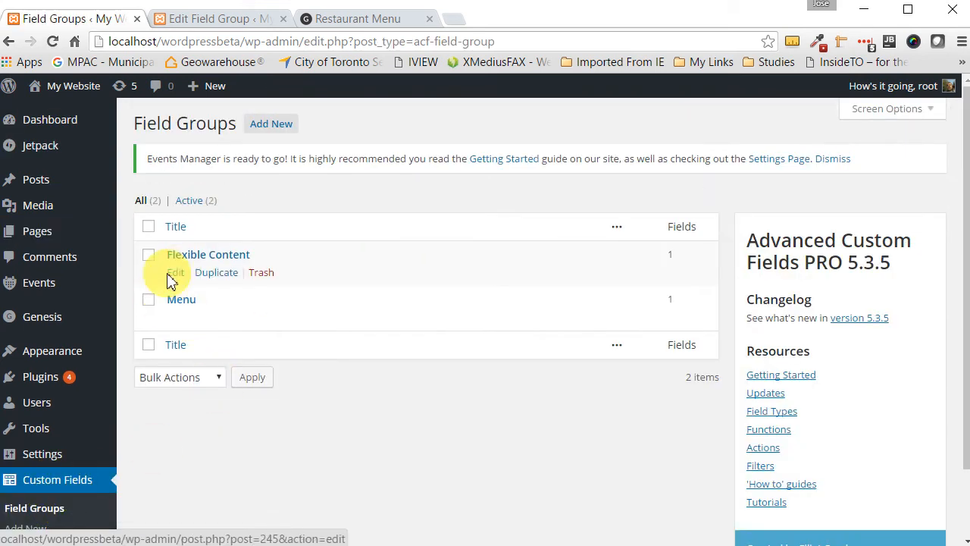
click(175, 272)
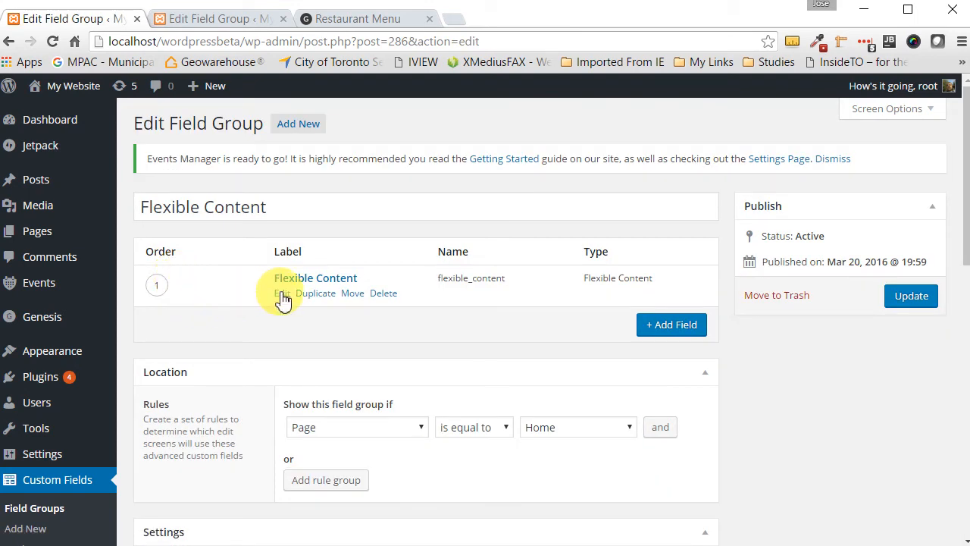
click(282, 294)
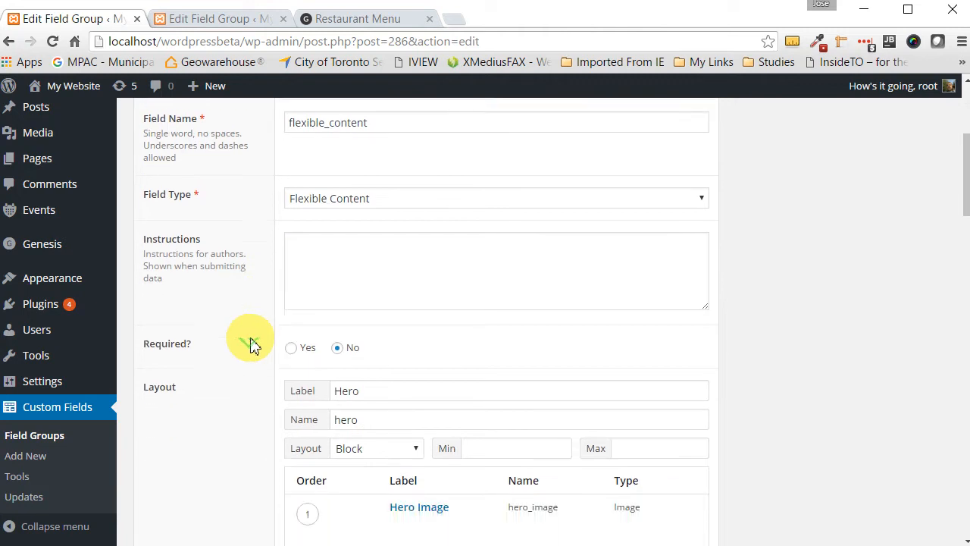
scroll(down, 3)
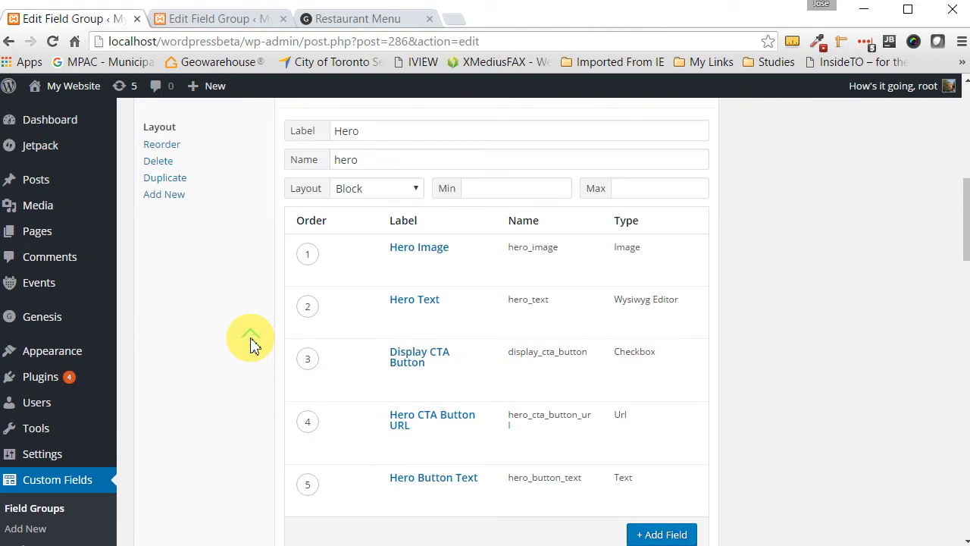
mouse_move(273, 144)
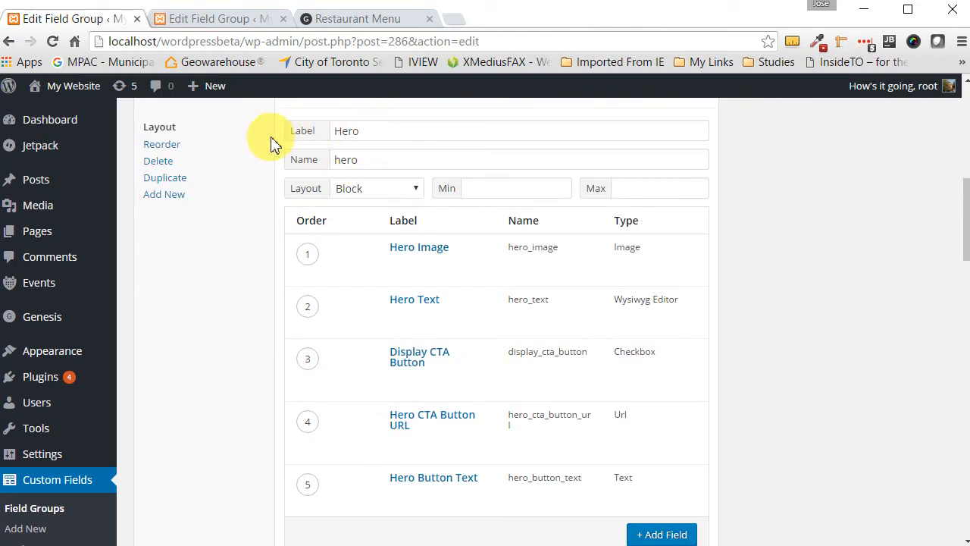
click(362, 131)
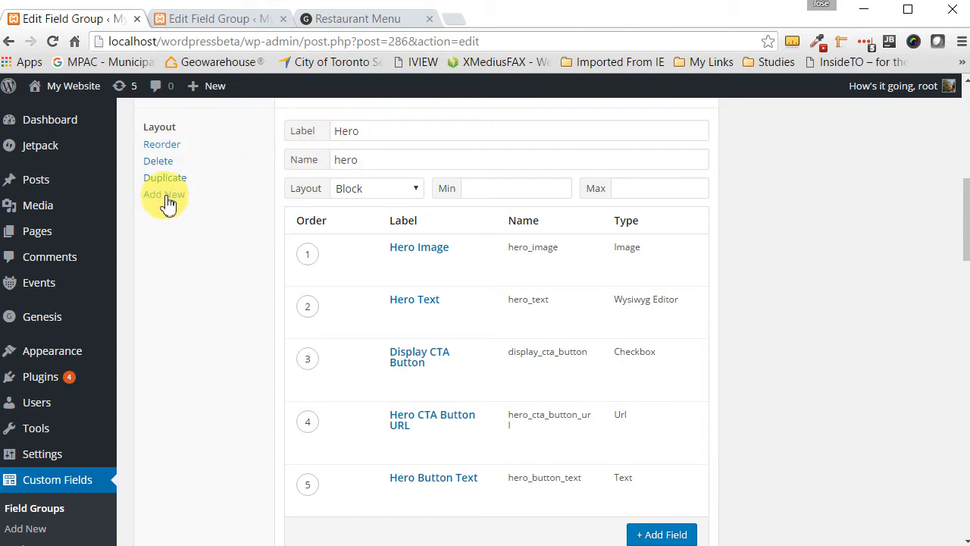
mouse_move(163, 194)
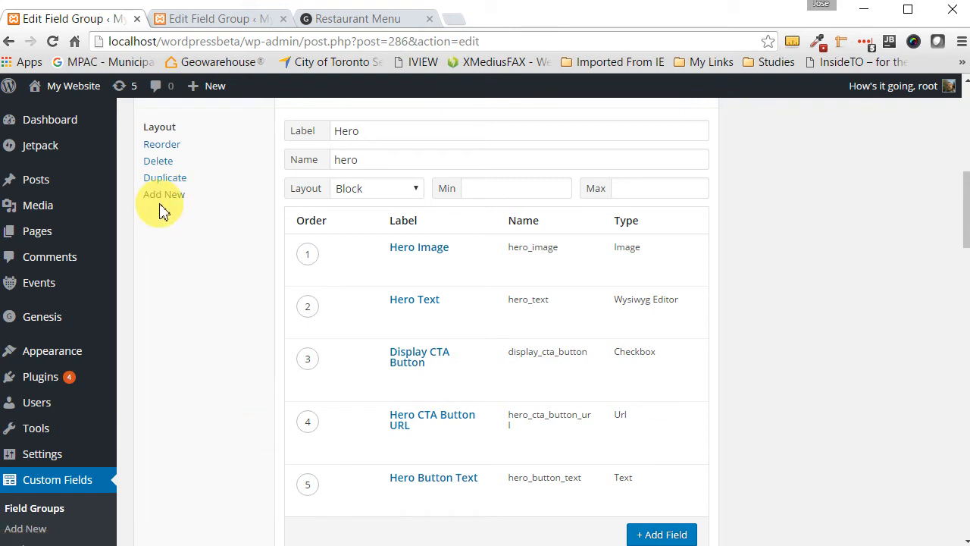
Add a new layout labelled 'Text-Image', auto-named text-image.
click(164, 194)
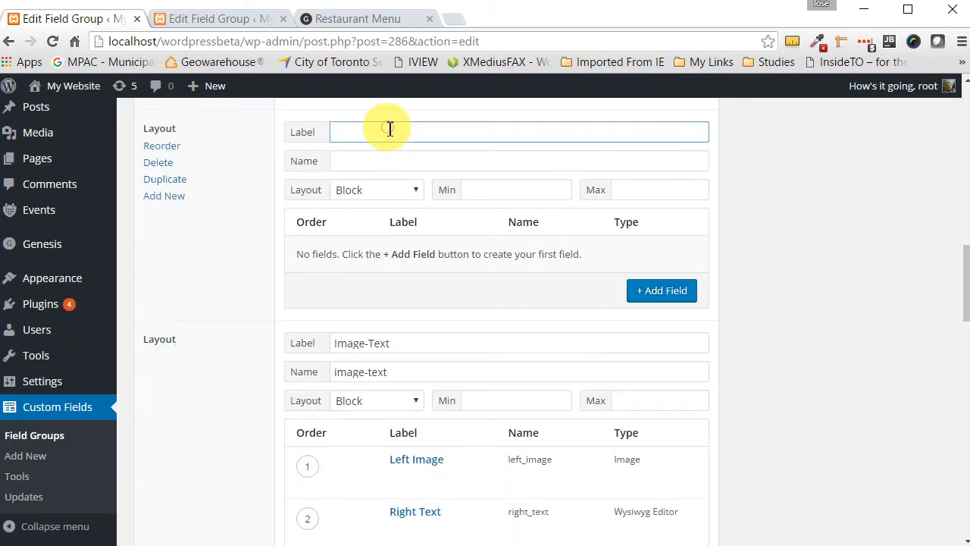
text(Text-)
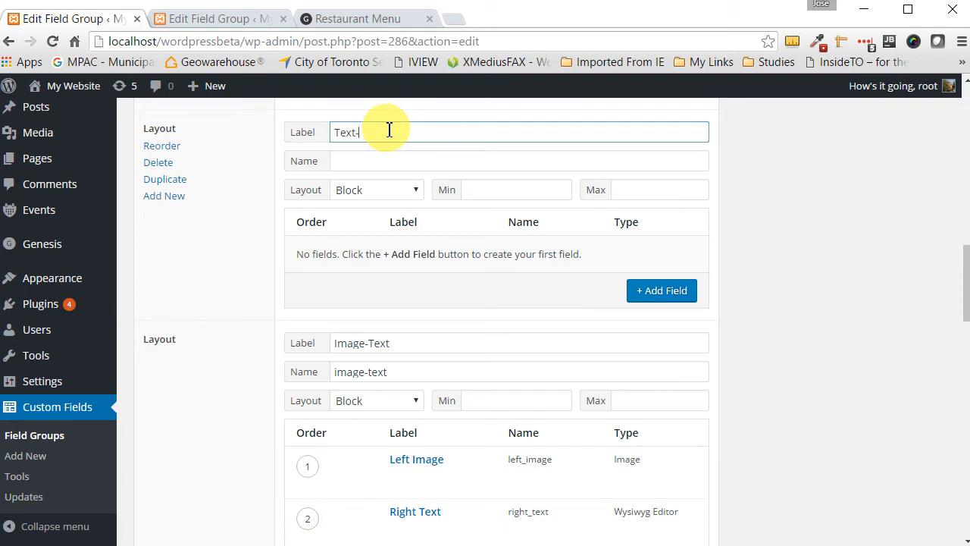
text(Image)
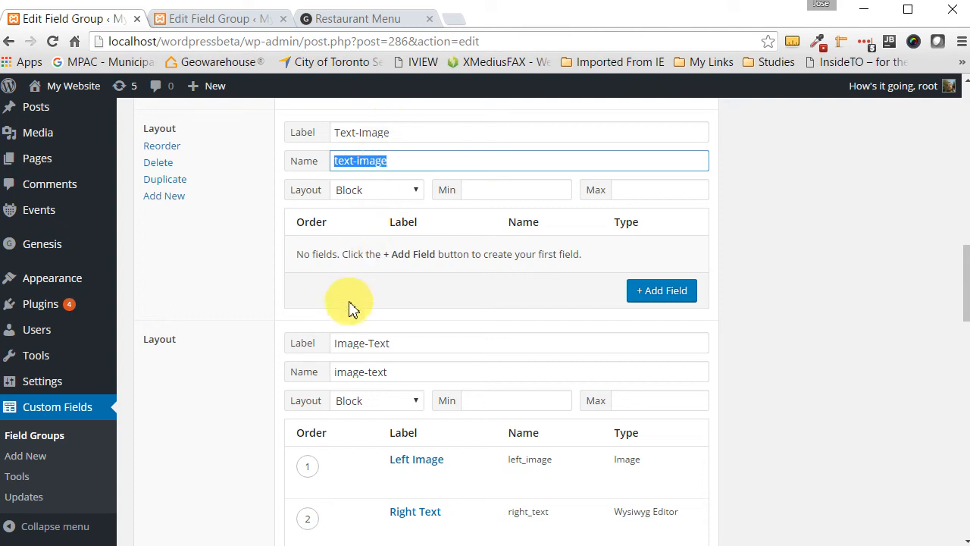
scroll(down, 3)
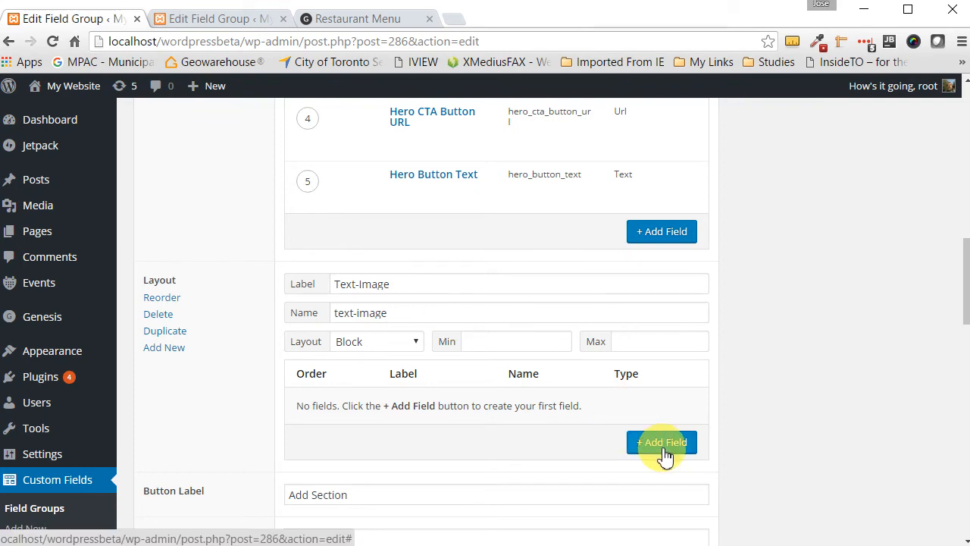
Add a Wysiwyg Editor field labelled 'Left Text', named left_text, to the Text-Image layout.
click(661, 442)
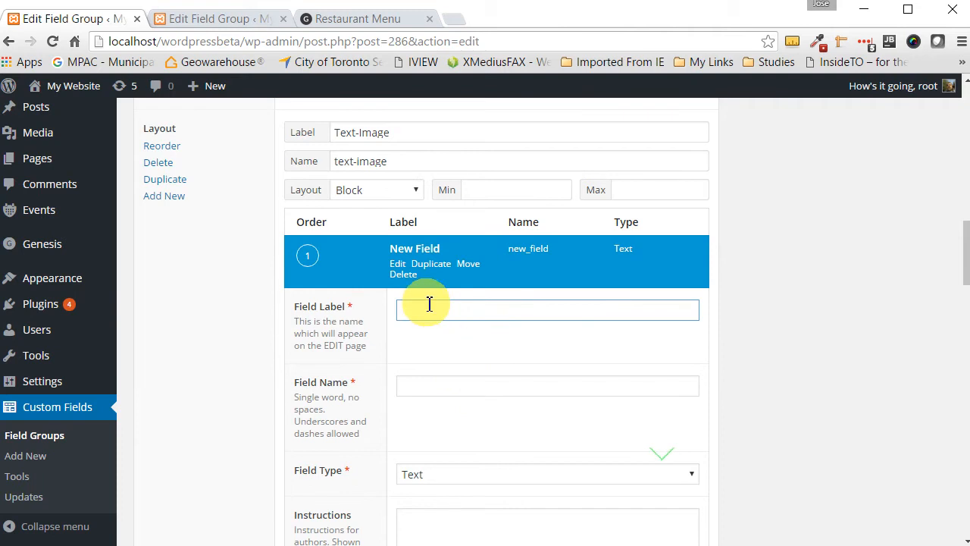
click(432, 311)
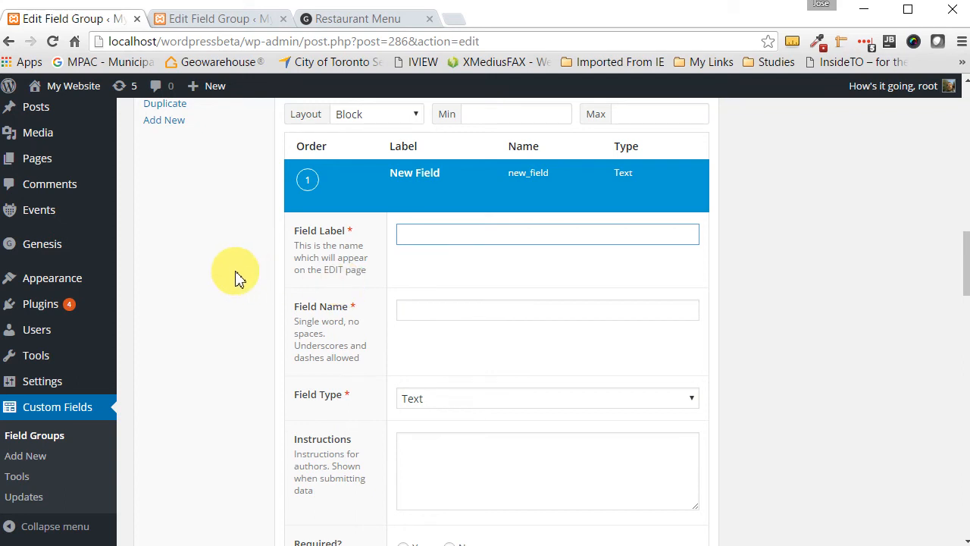
text(Left Text)
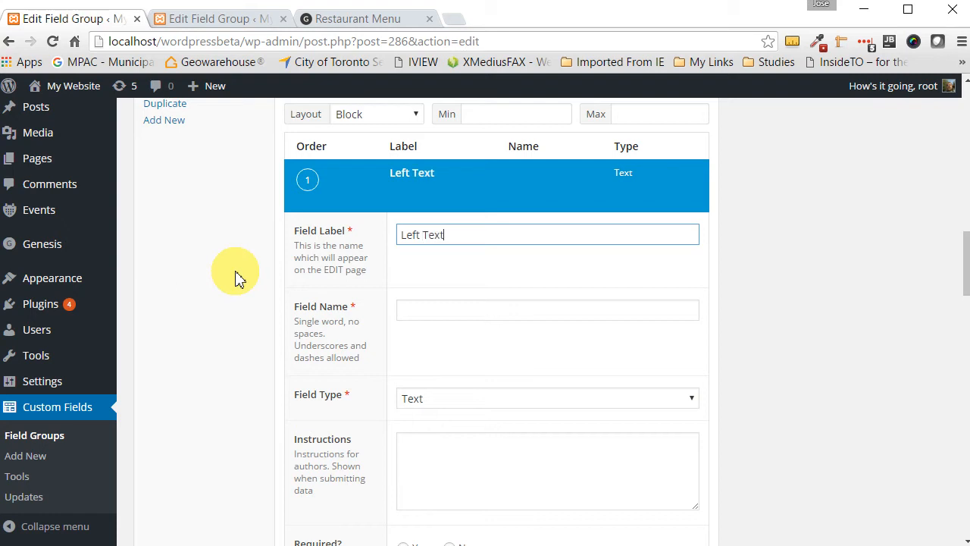
click(547, 309)
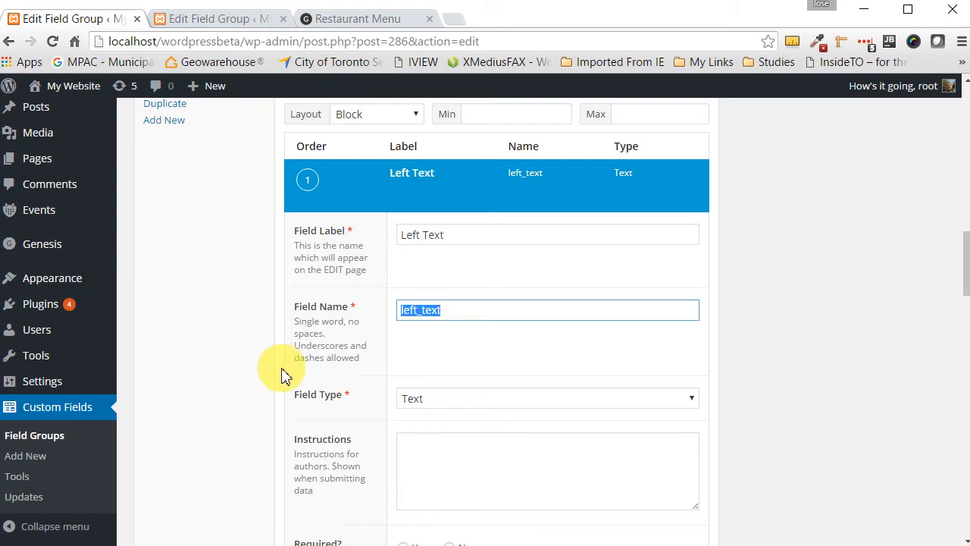
scroll(down, 3)
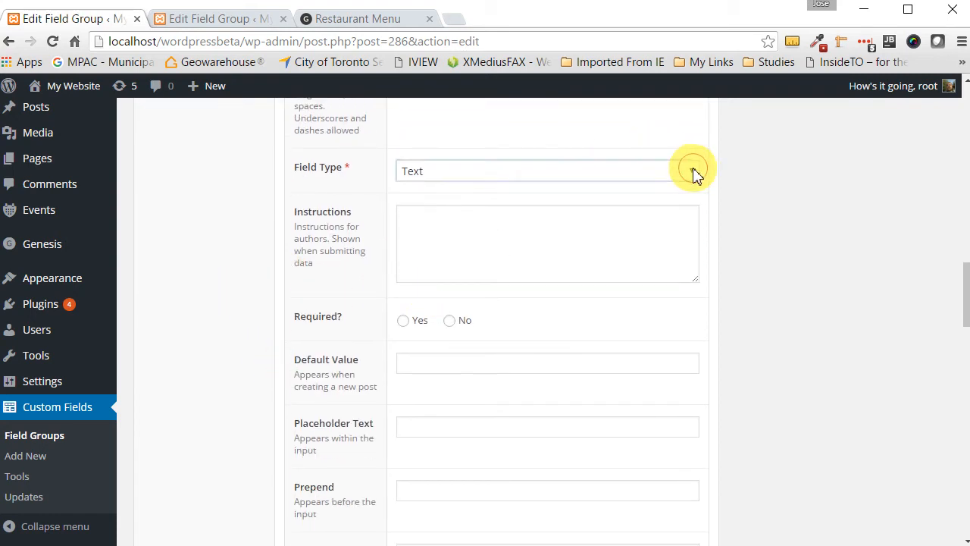
click(542, 170)
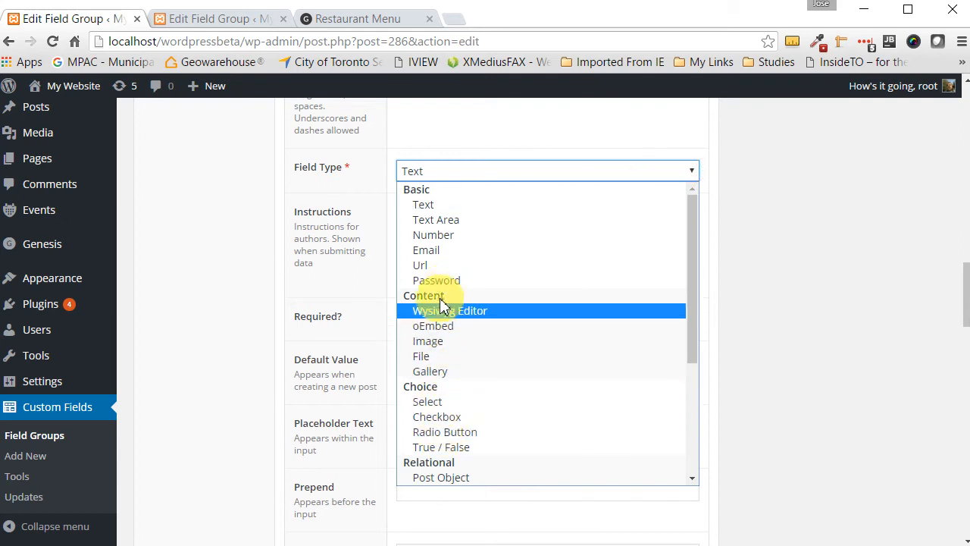
click(449, 310)
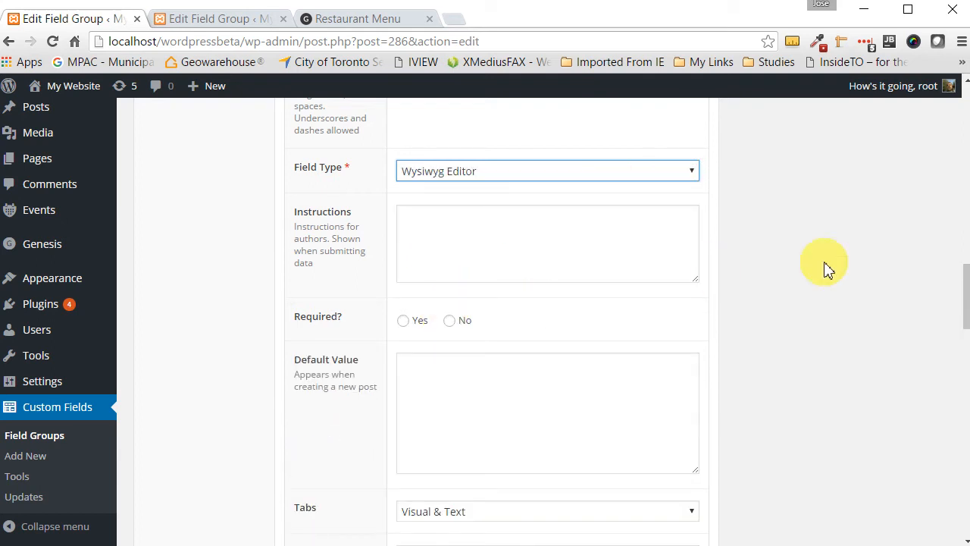
Set the Left Text field's wrapper width to 50%.
scroll(down, 3)
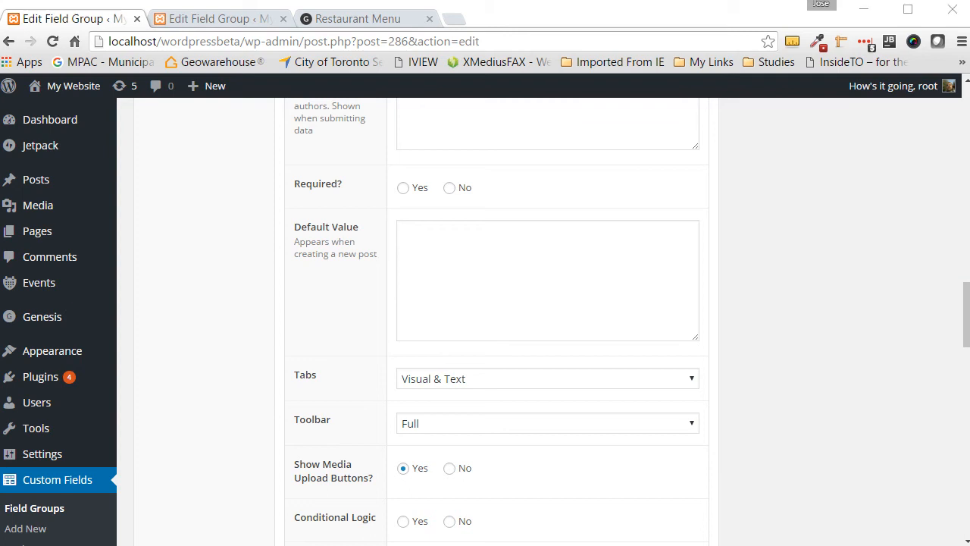
scroll(down, 3)
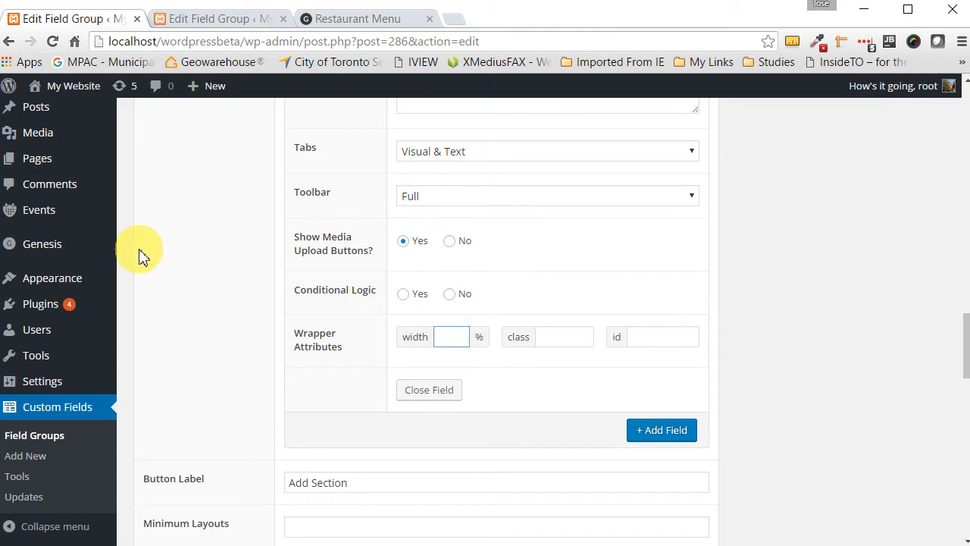
text(50)
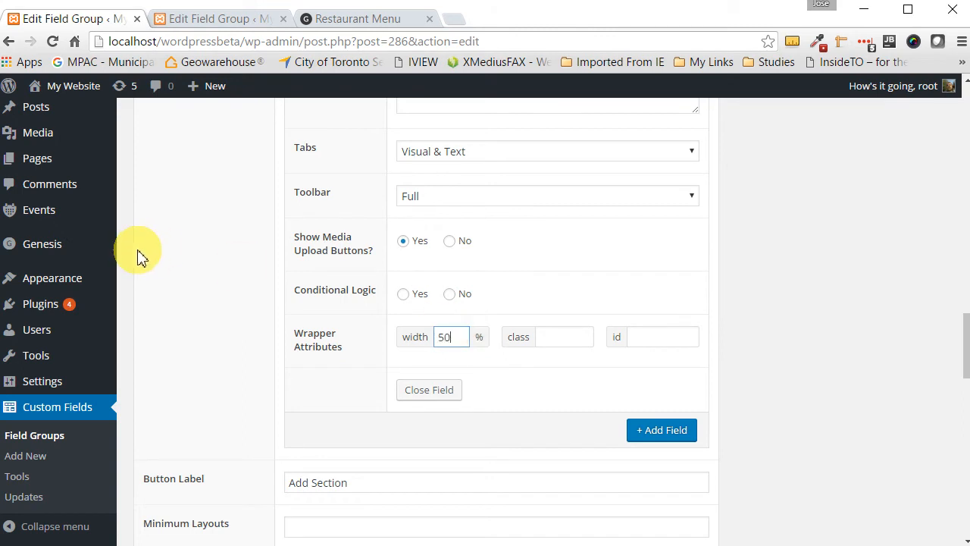
mouse_move(661, 429)
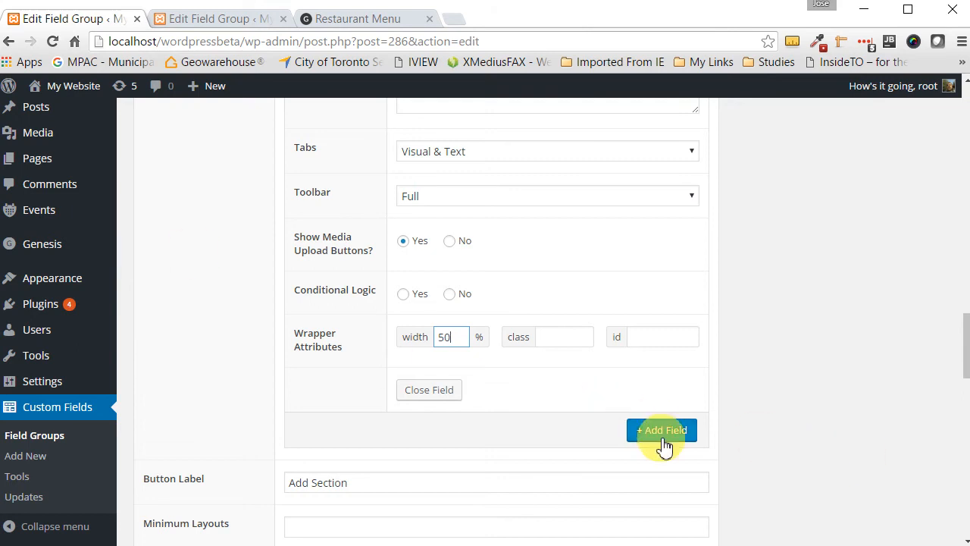
Add a second layout field labelled 'Right Image'.
click(661, 430)
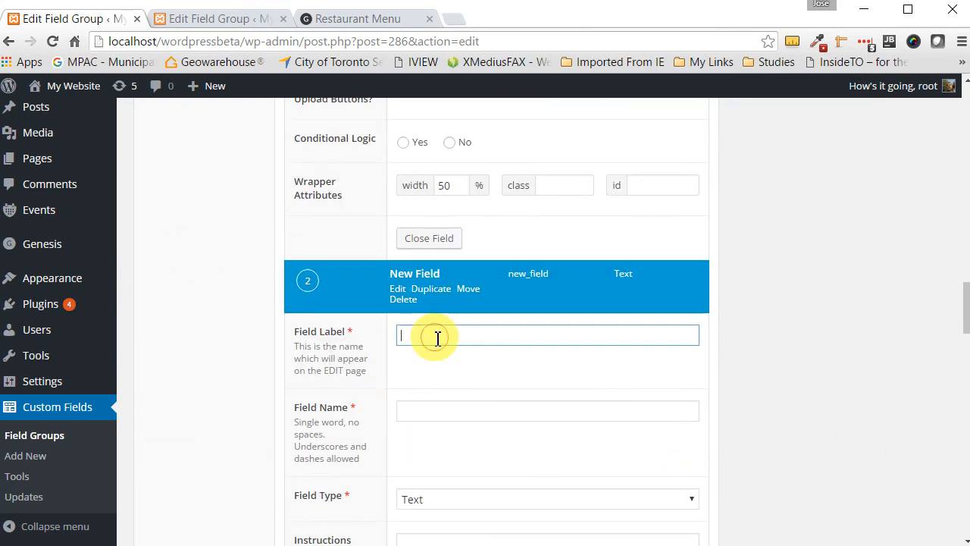
scroll(down, 3)
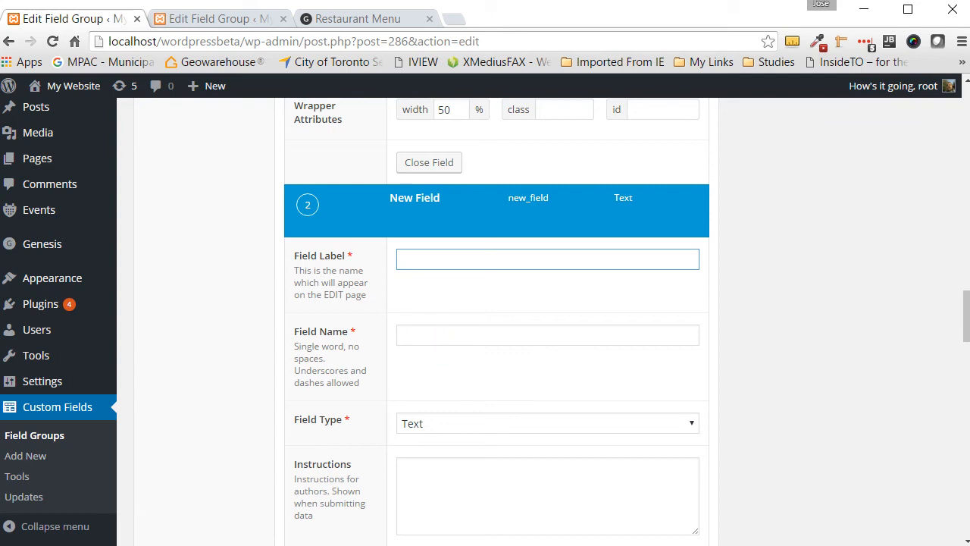
text(Right Image)
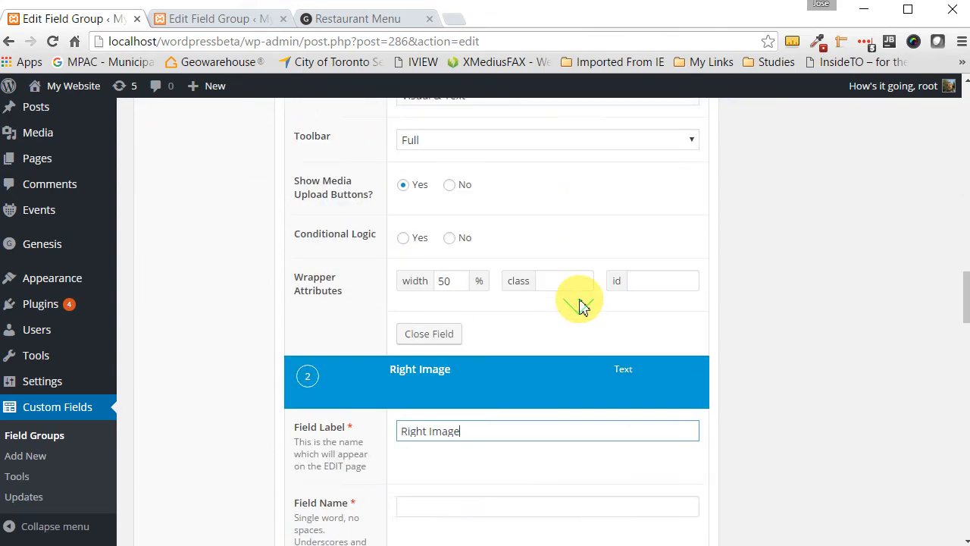
scroll(down, 3)
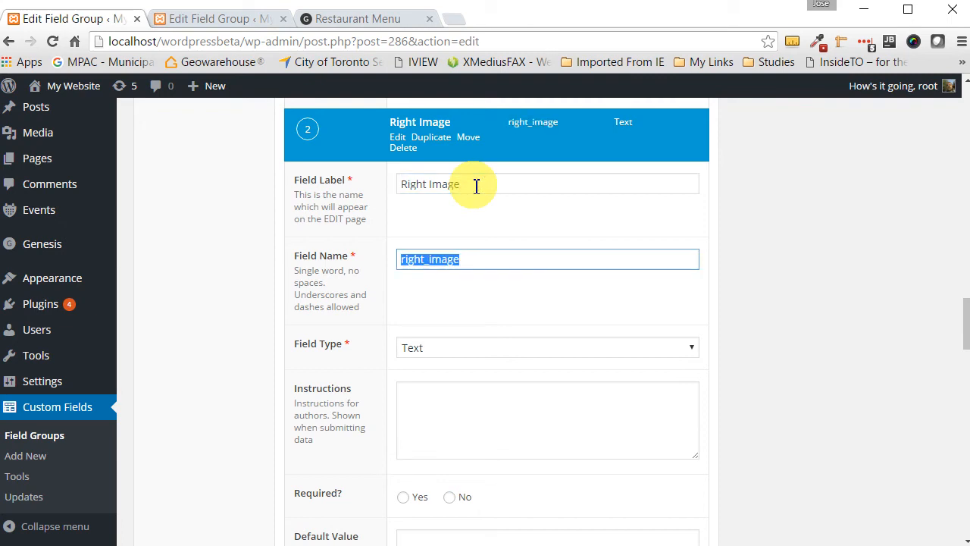
mouse_move(601, 354)
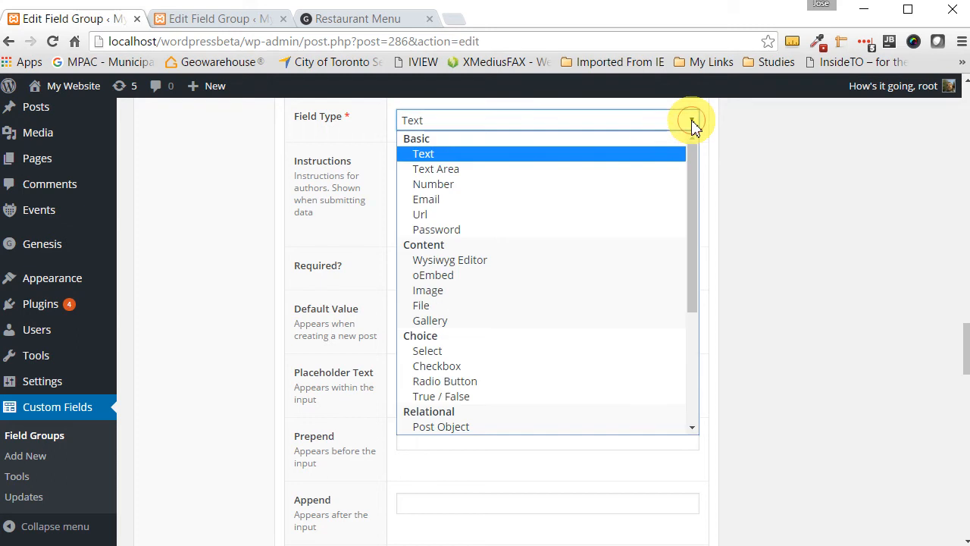
Make Right Image an Image field returning the image URL, with 50% width.
click(428, 290)
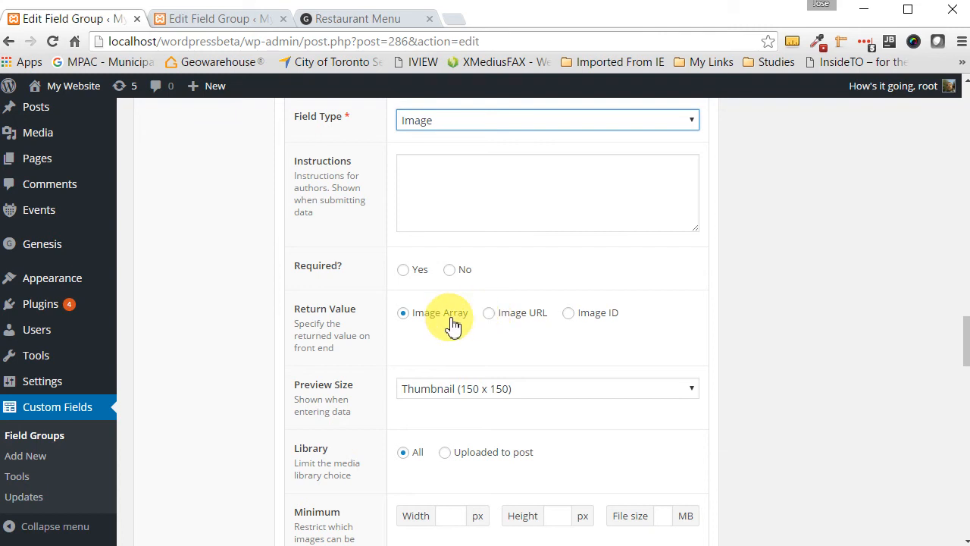
mouse_move(489, 312)
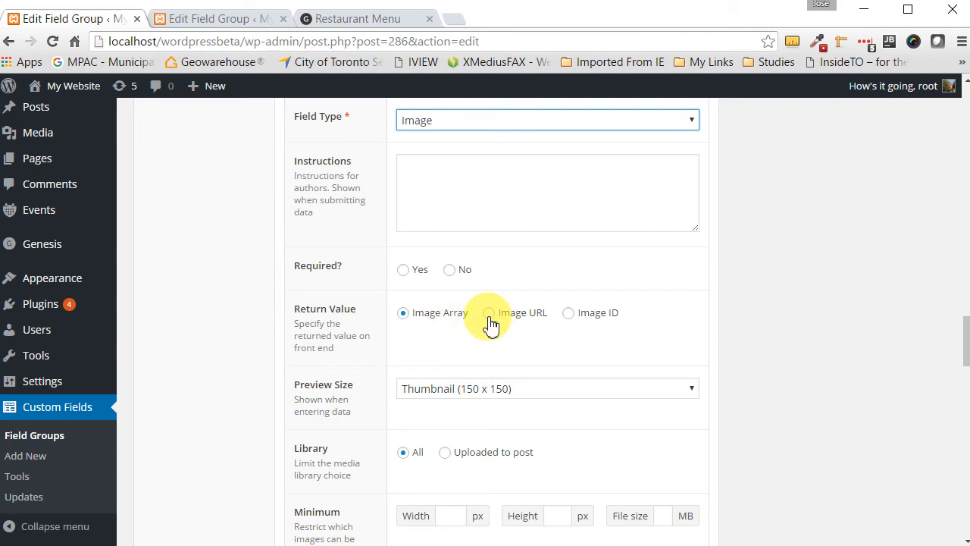
click(489, 312)
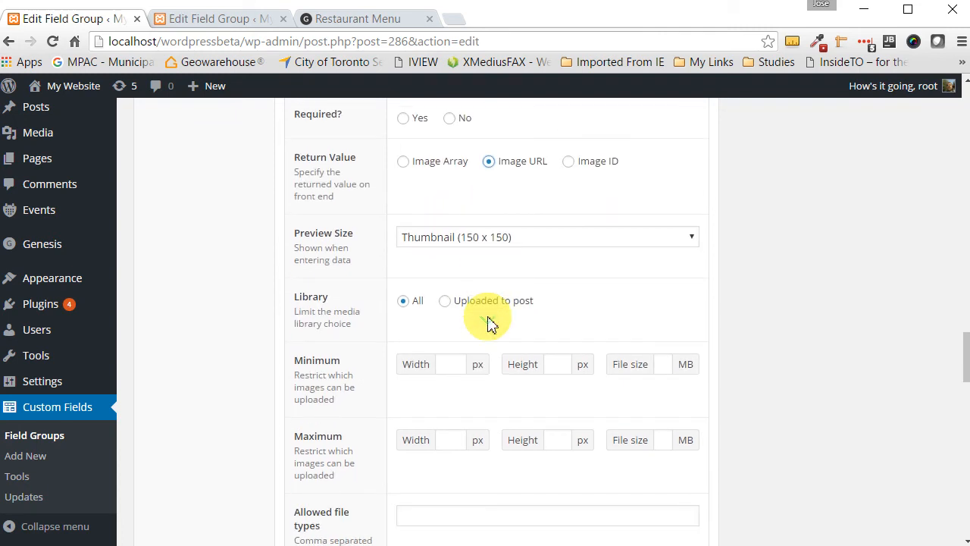
click(545, 237)
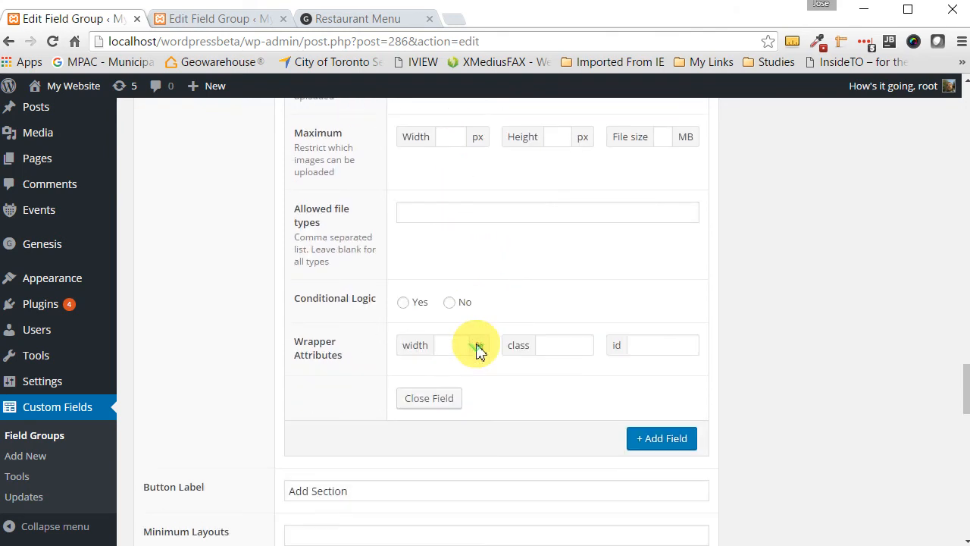
click(447, 345)
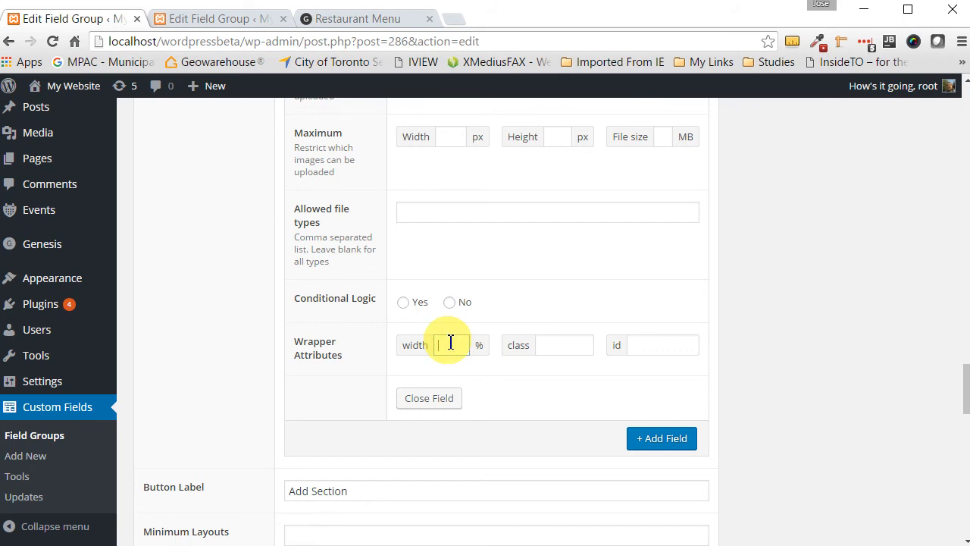
text(5)
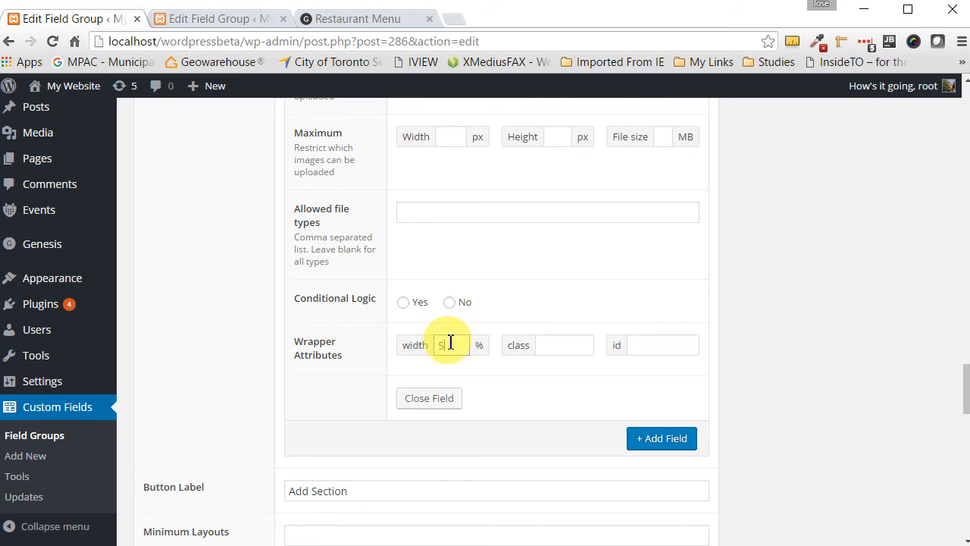
text(0)
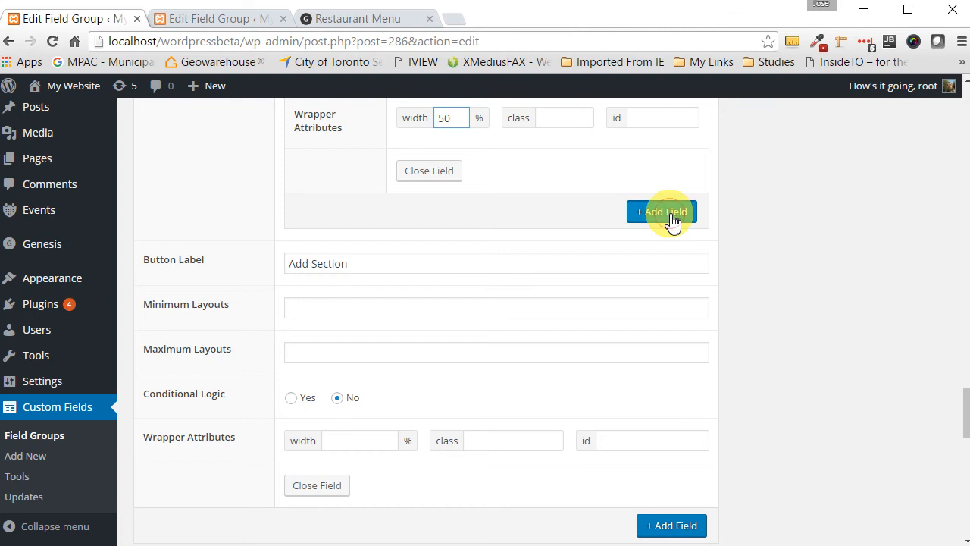
Add a third Text field labelled 'CSS Class' (css_class) with wrapper width 100.
click(661, 211)
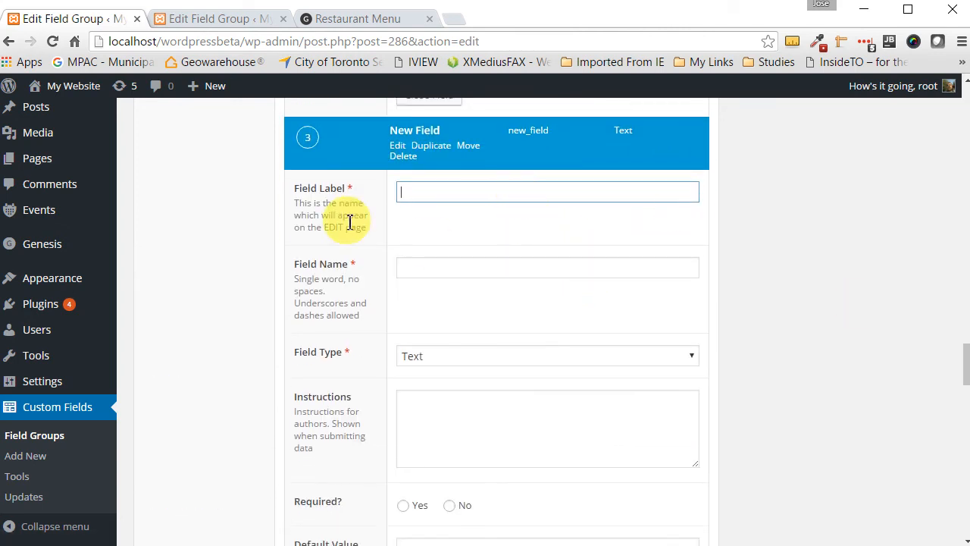
text(c)
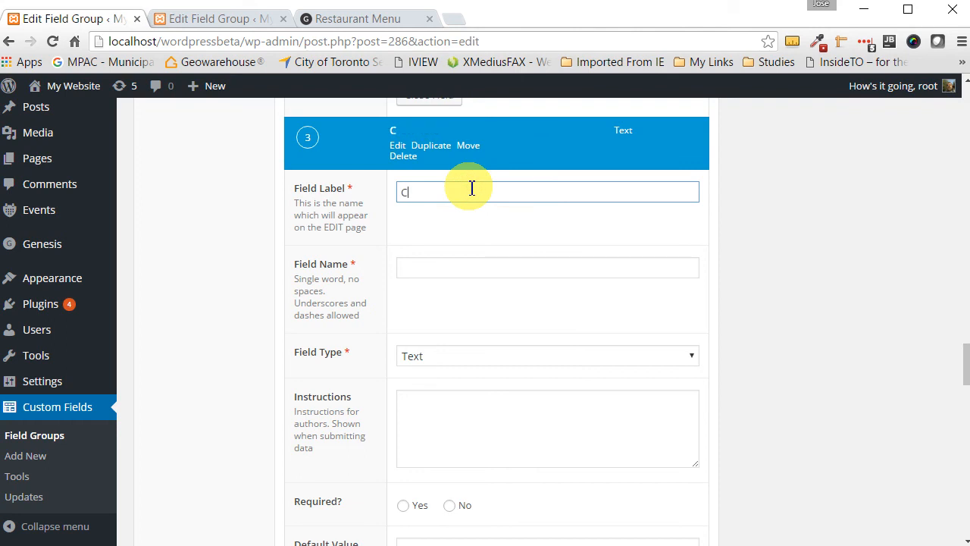
text(SS Class)
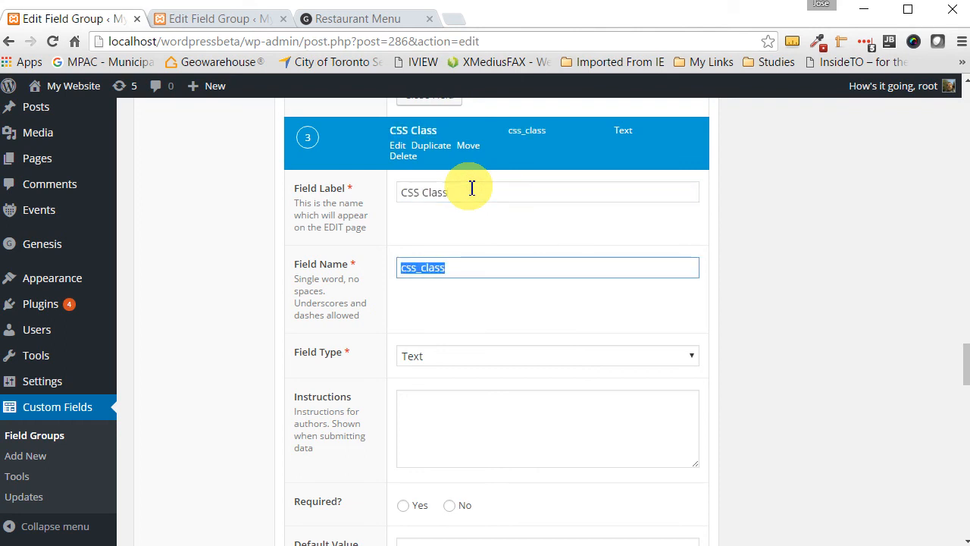
scroll(down, 3)
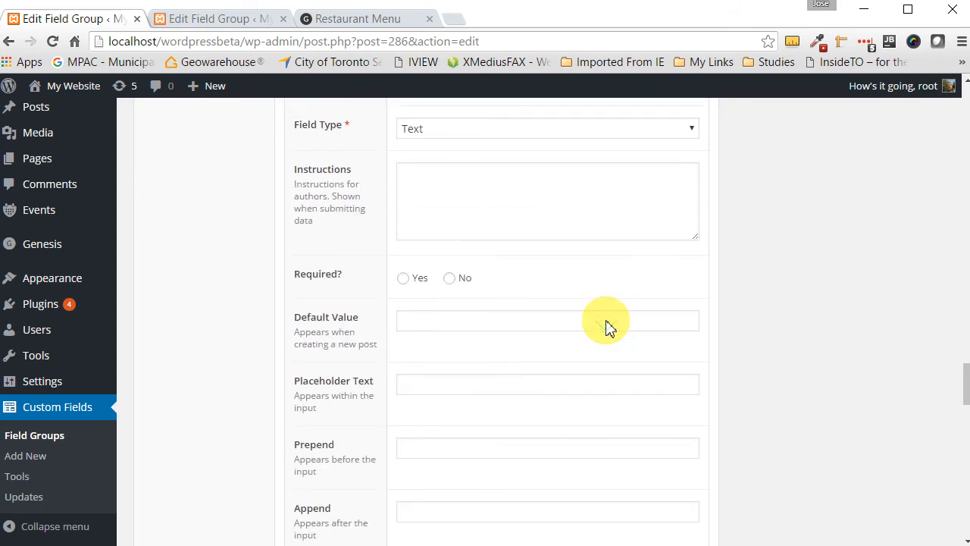
scroll(down, 3)
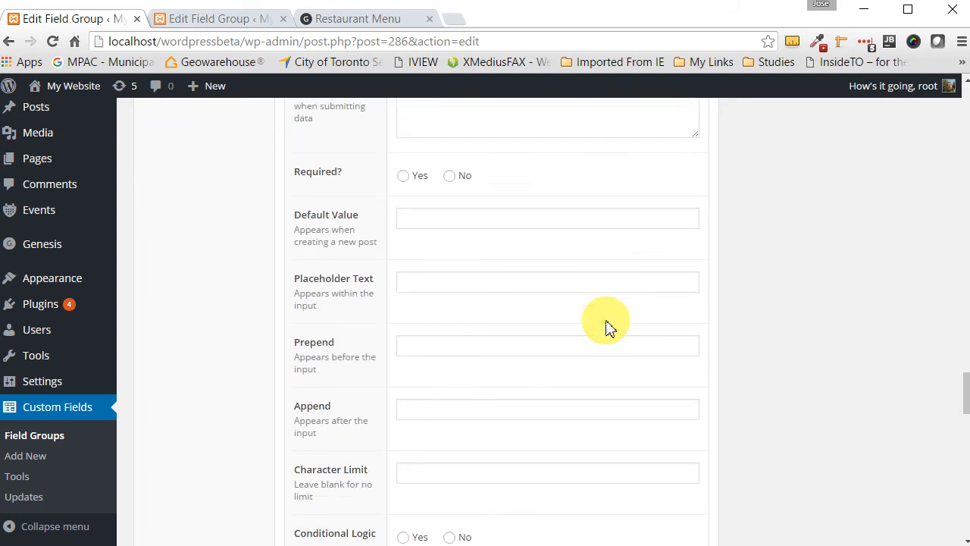
scroll(down, 3)
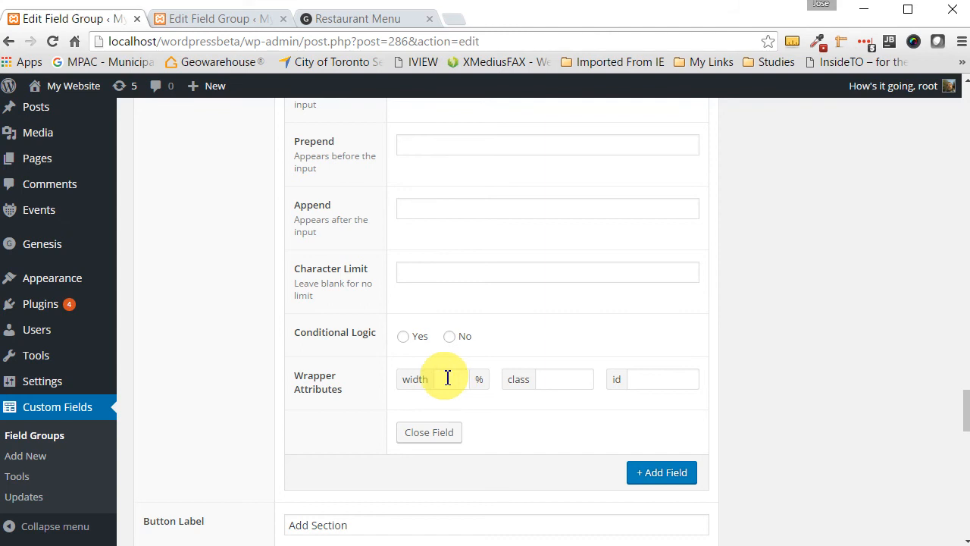
text(1)
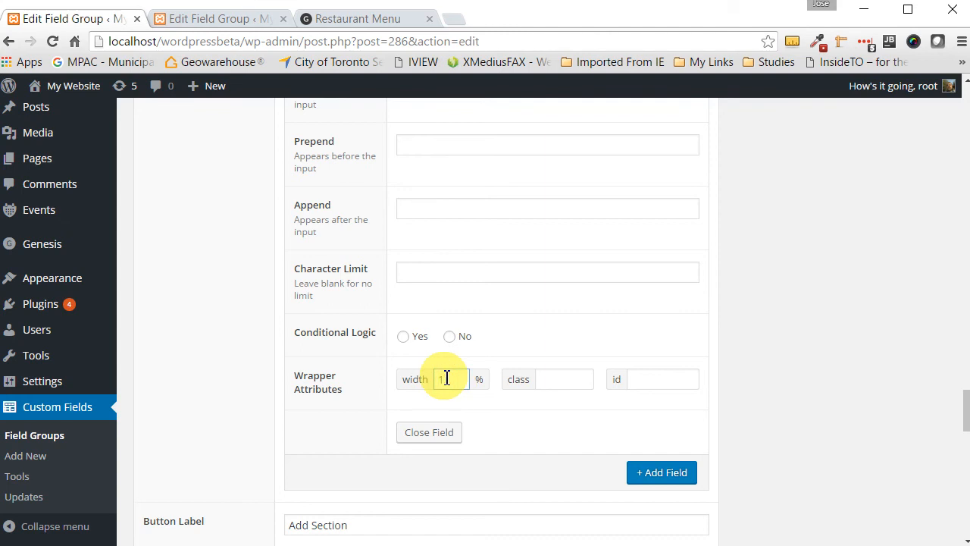
text(00)
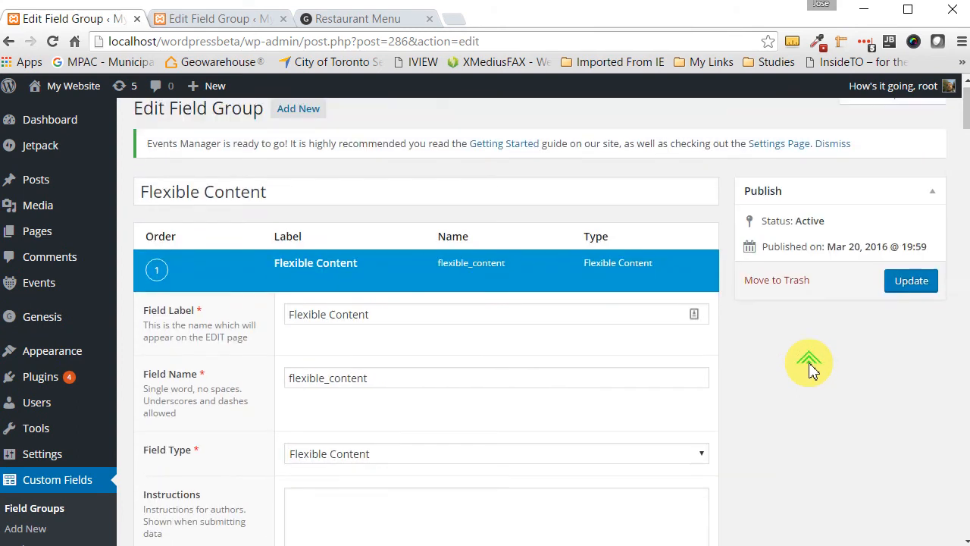
Update the Flexible Content field group and switch to the other admin page.
click(911, 280)
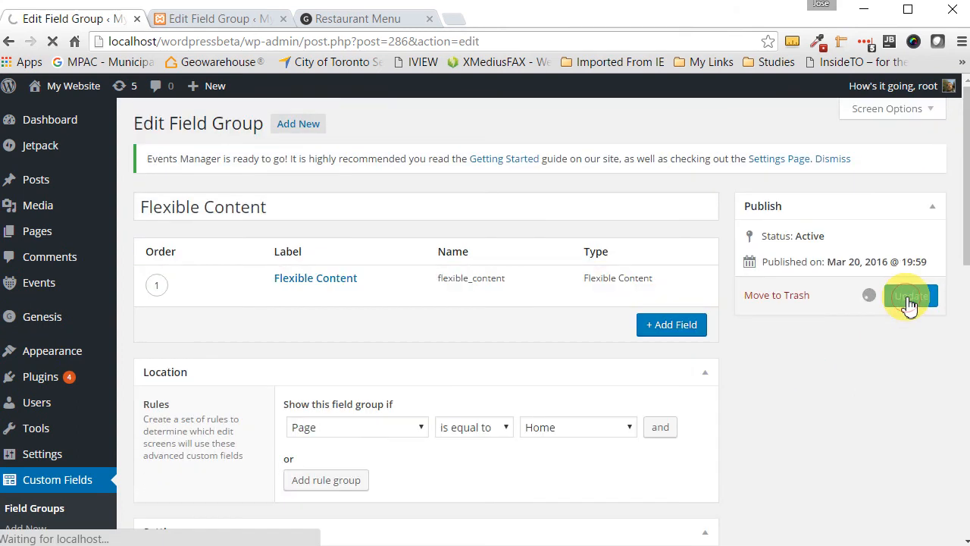
click(910, 294)
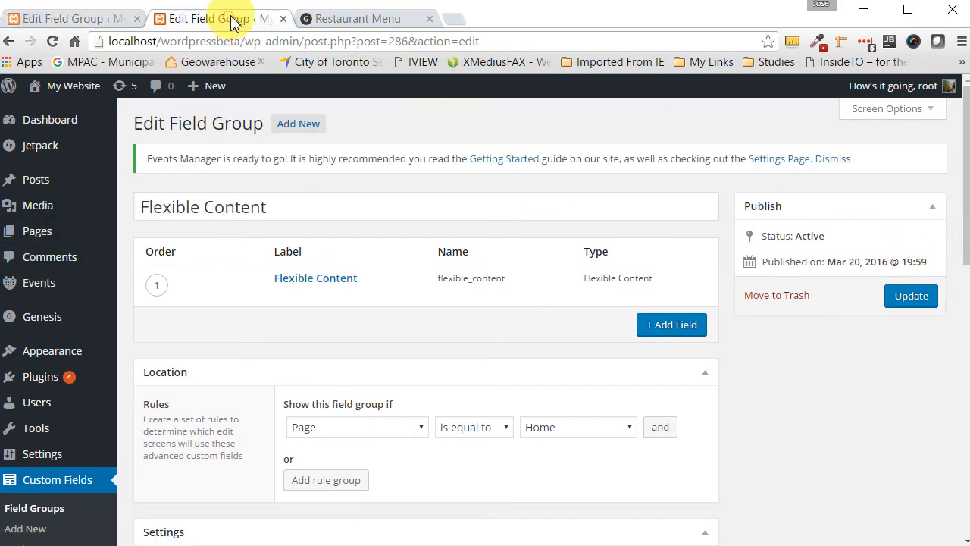
mouse_move(37, 231)
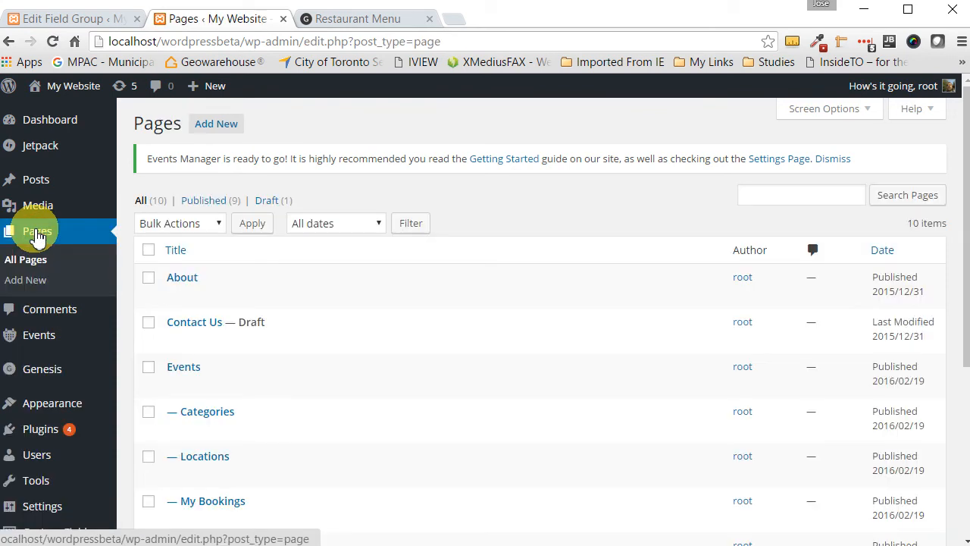
Edit the Home page and add a Text-Image section to its flexible content.
scroll(down, 3)
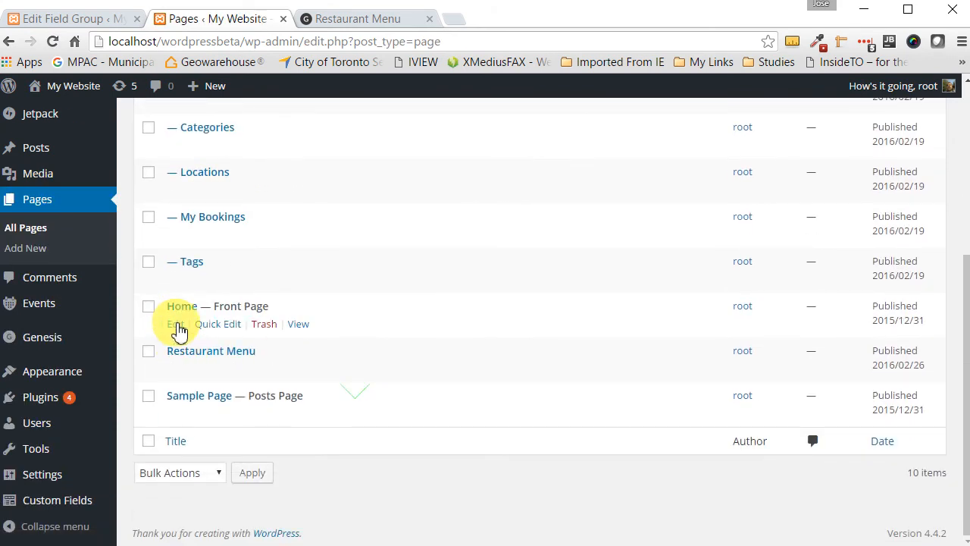
click(175, 323)
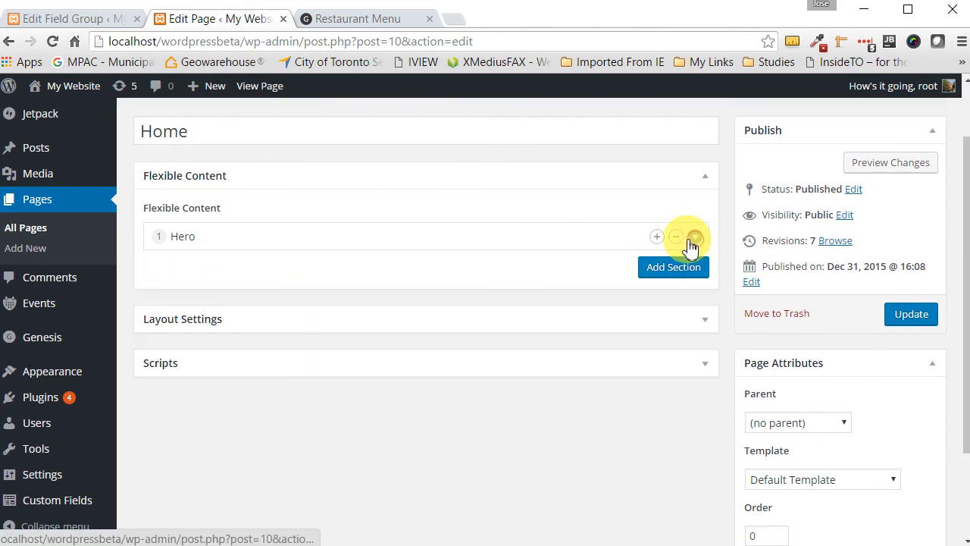
click(672, 266)
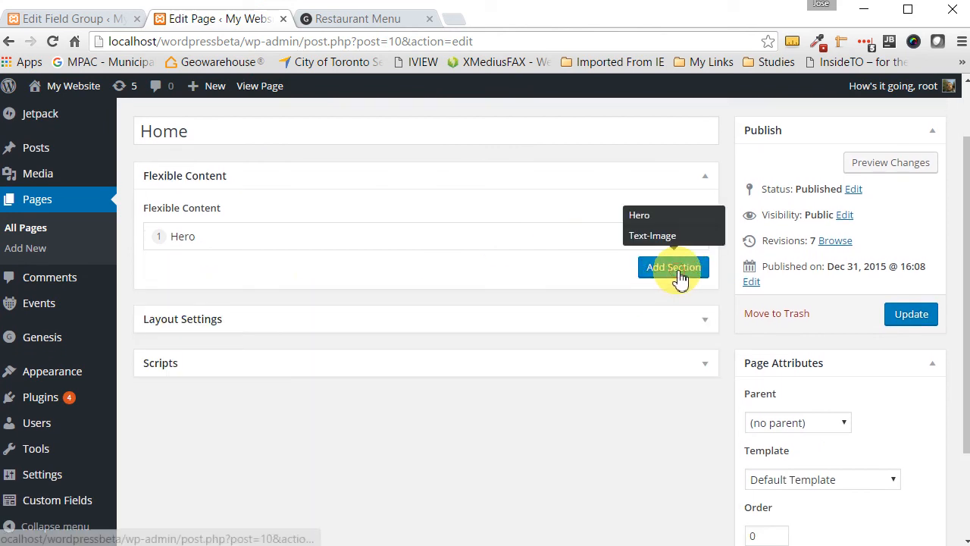
mouse_move(652, 236)
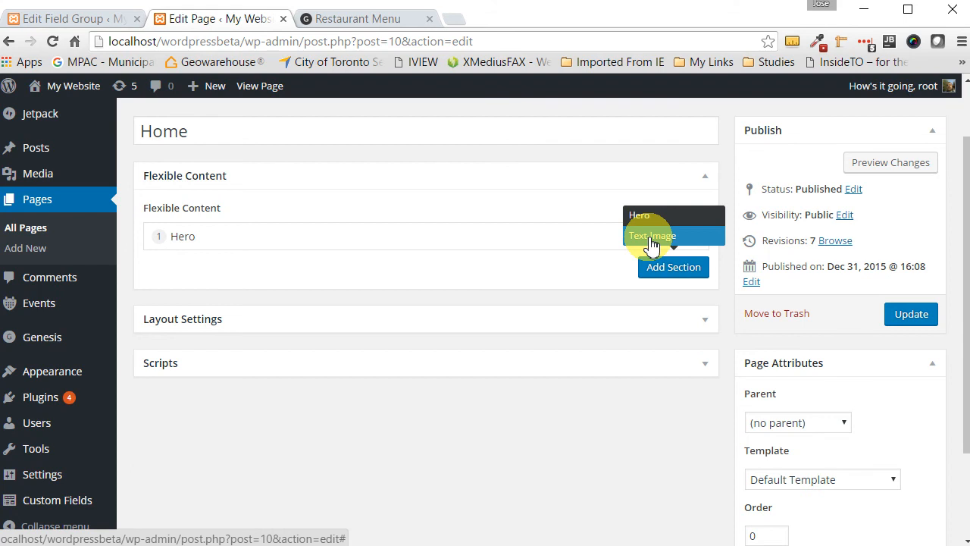
click(652, 235)
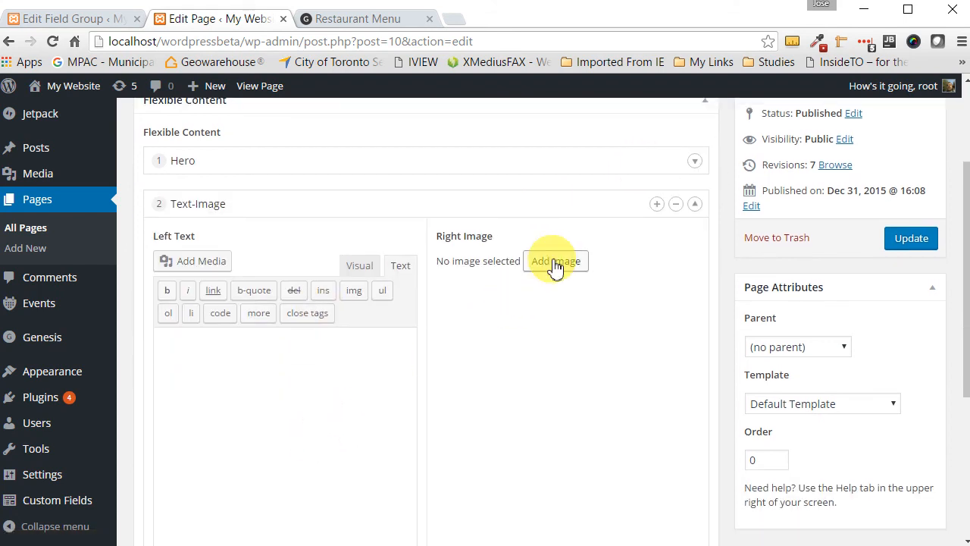
Set the Strawberry-Cheesecake photo from the Media Library as the Right Image.
click(556, 261)
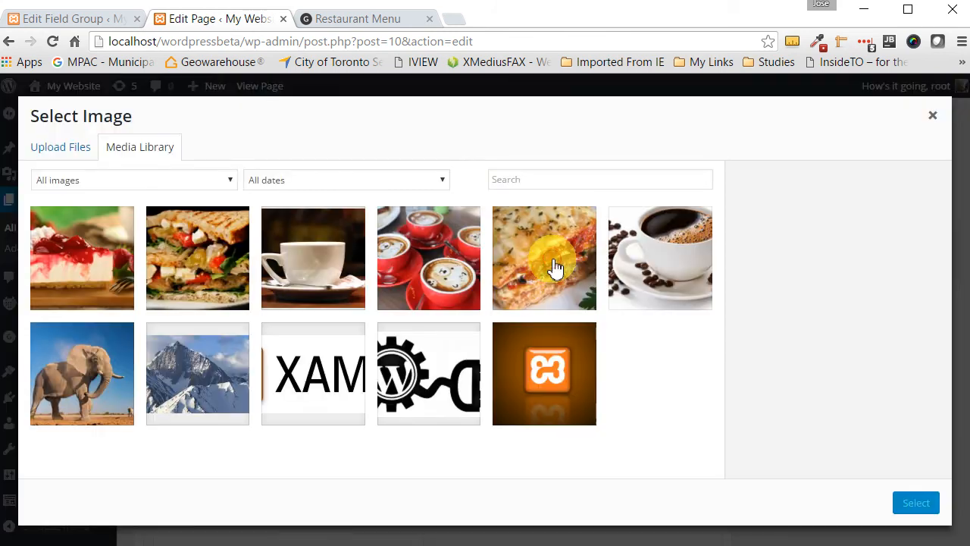
click(82, 257)
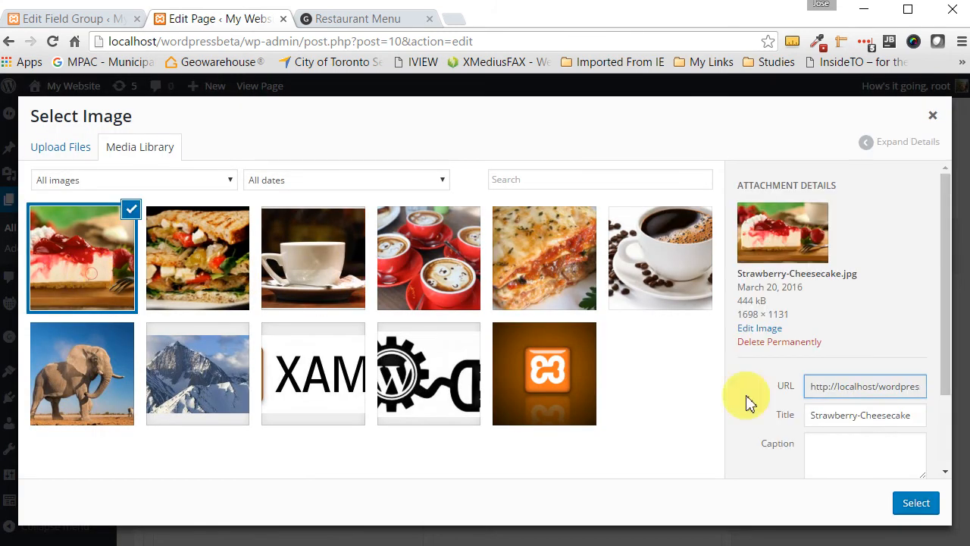
click(915, 502)
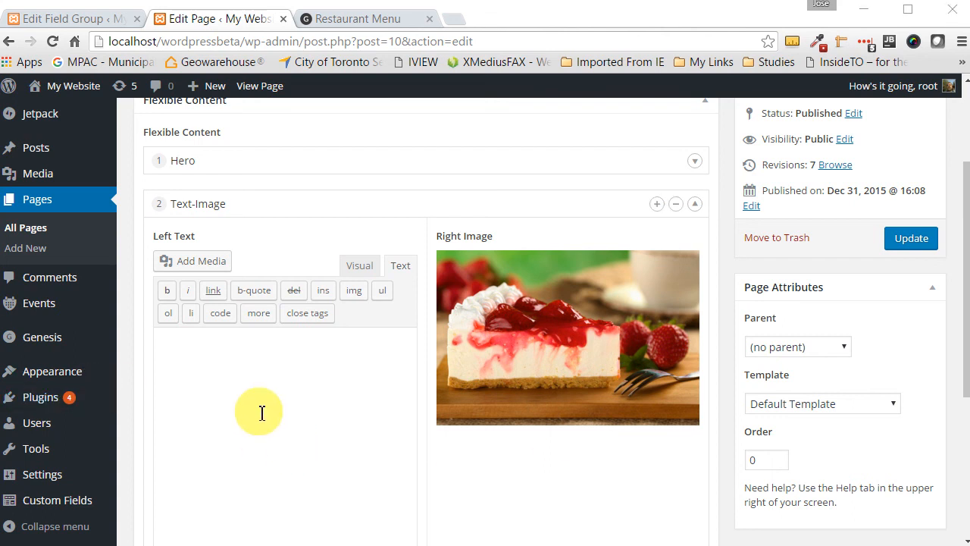
Add the Strawberry Cheese Cake heading and lorem ipsum paragraph to Left Text, then update Home.
click(214, 356)
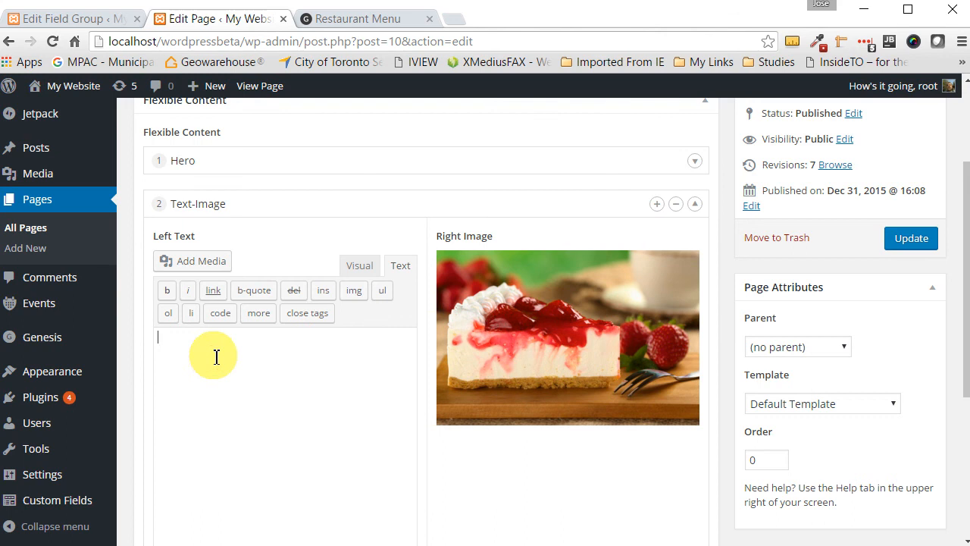
click(400, 265)
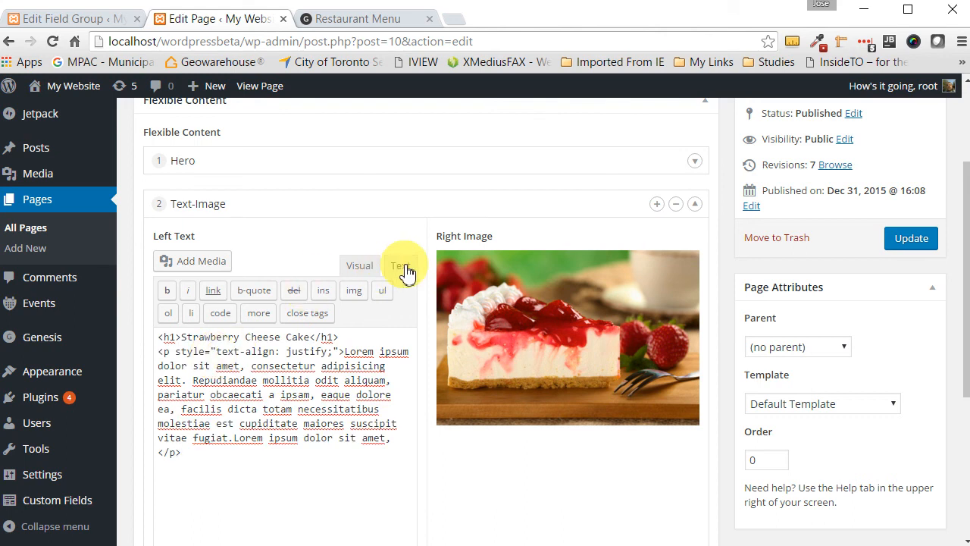
mouse_move(361, 266)
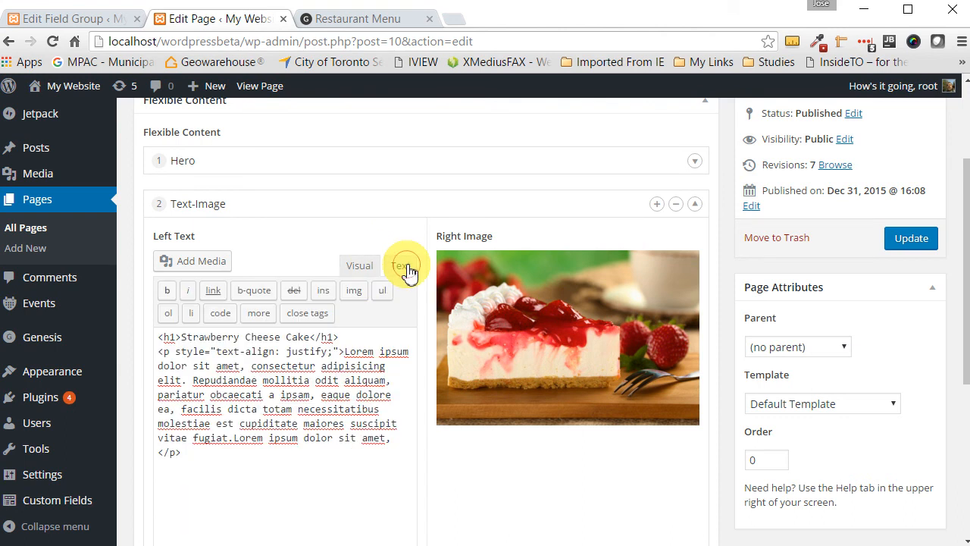
scroll(down, 3)
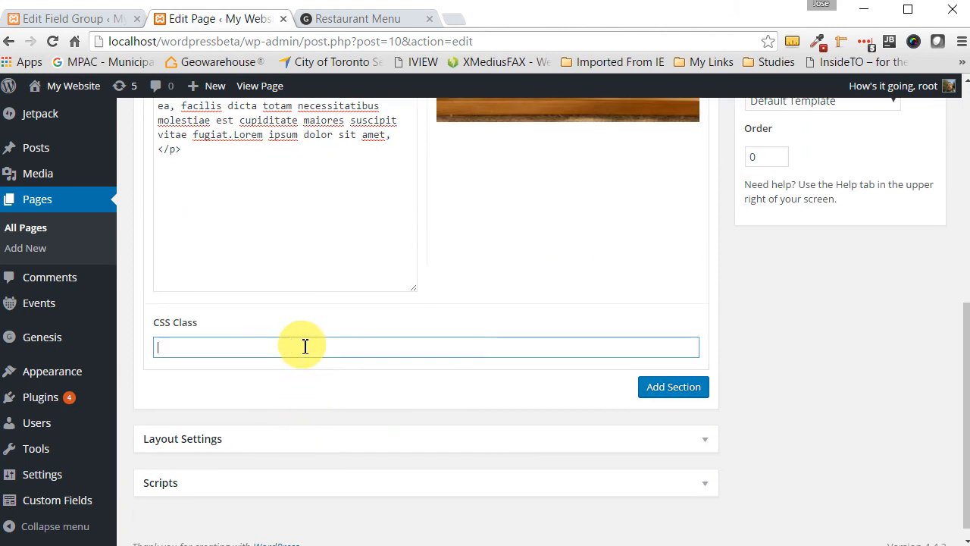
scroll(down, 3)
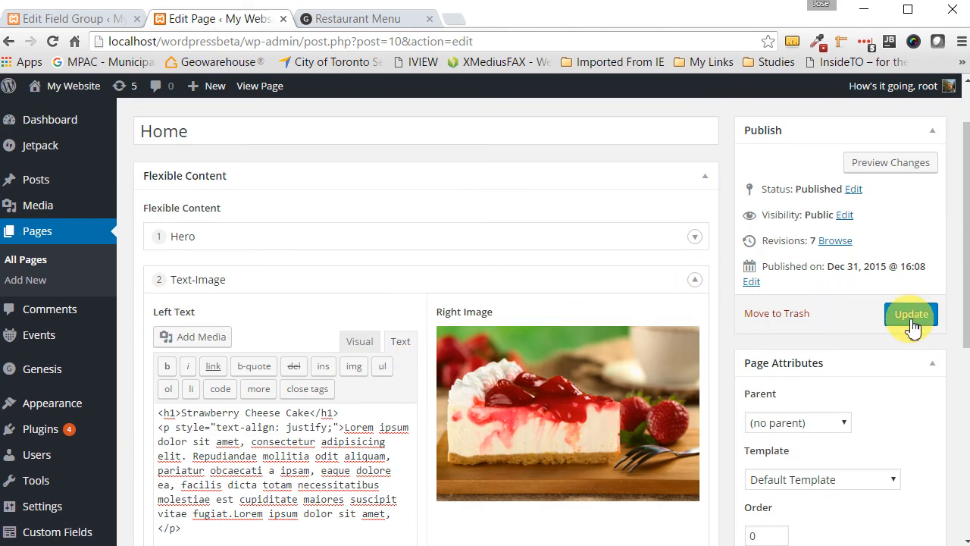
click(910, 313)
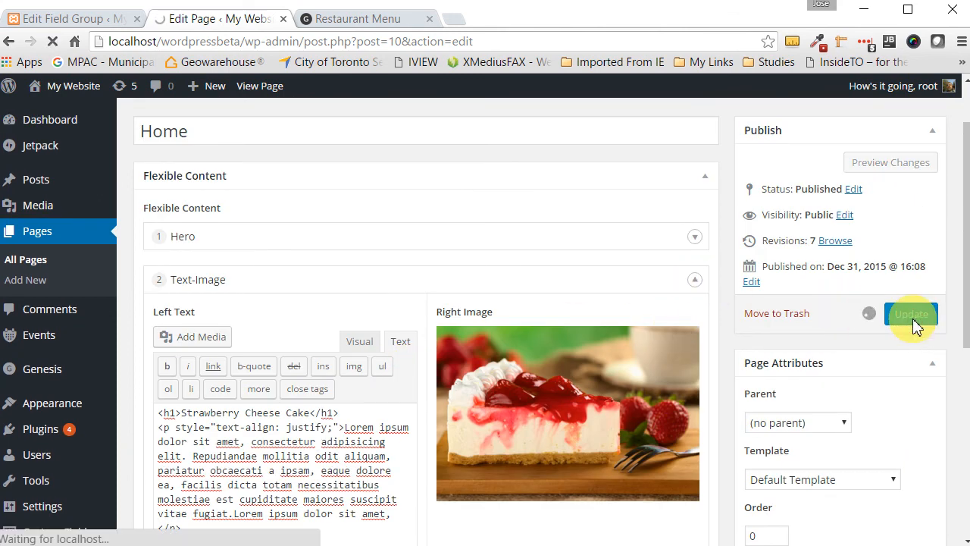
click(911, 313)
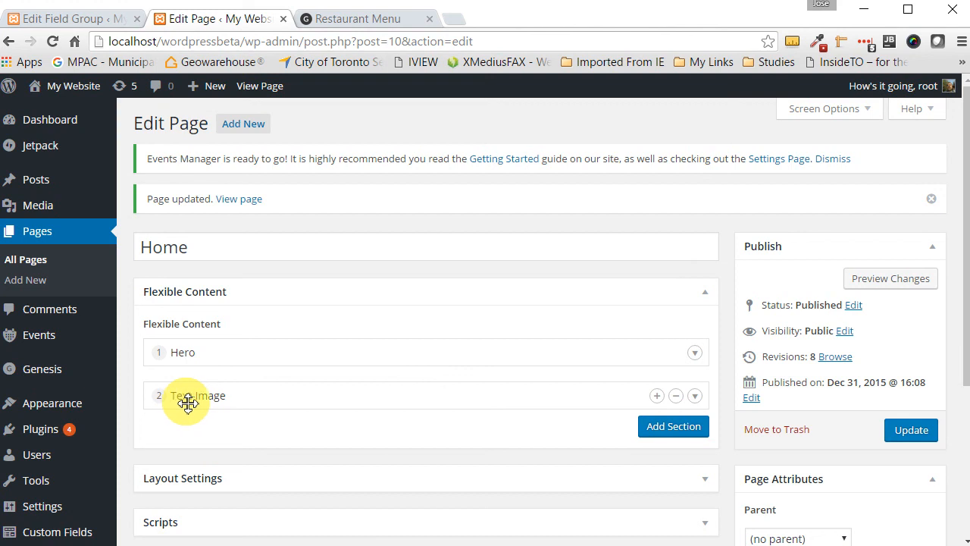
mouse_move(234, 402)
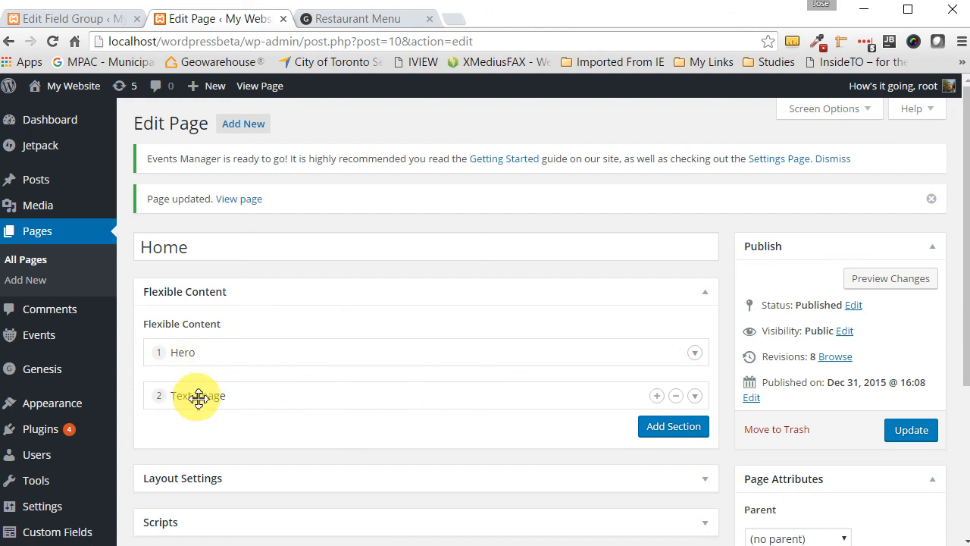
mouse_move(248, 394)
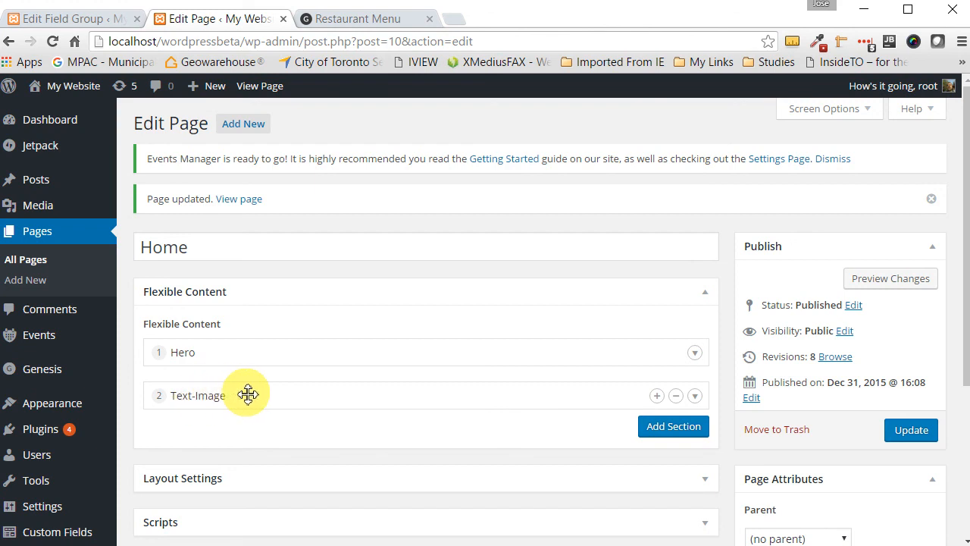